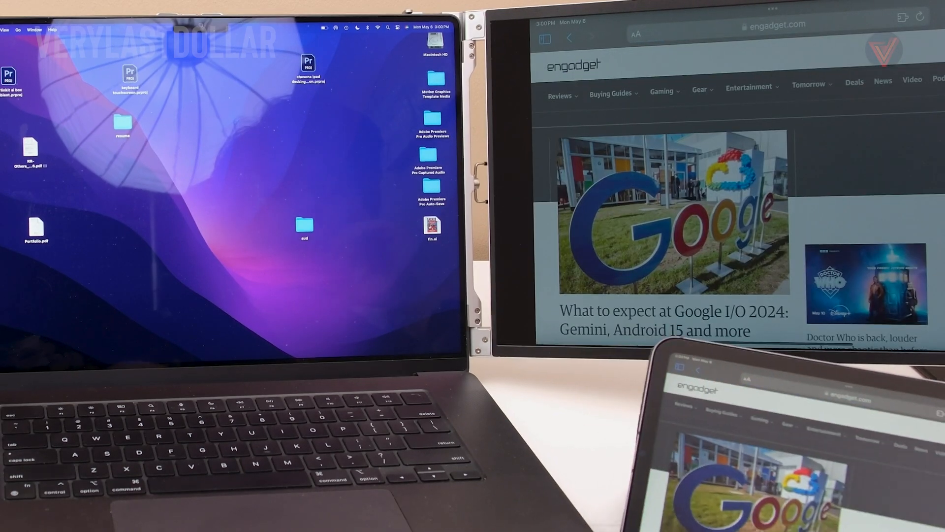
pyautogui.scroll(-3)
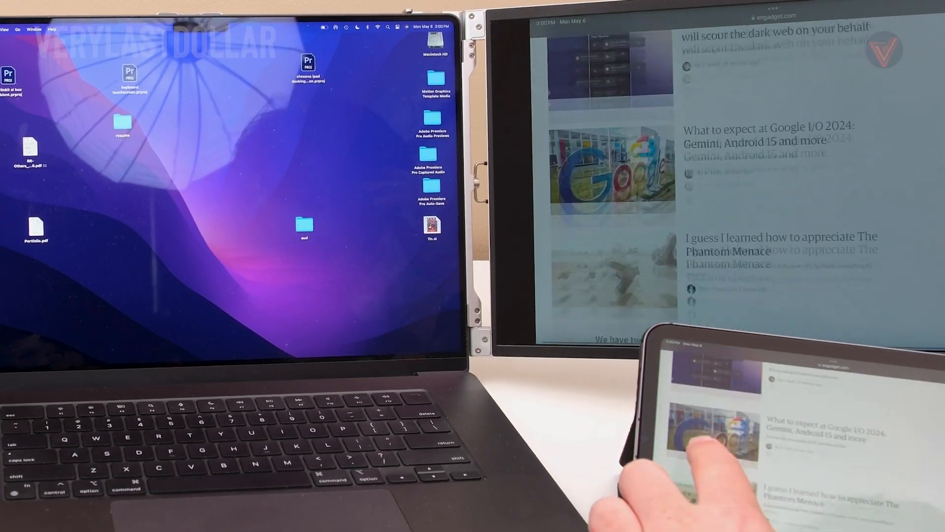
pyautogui.scroll(-3)
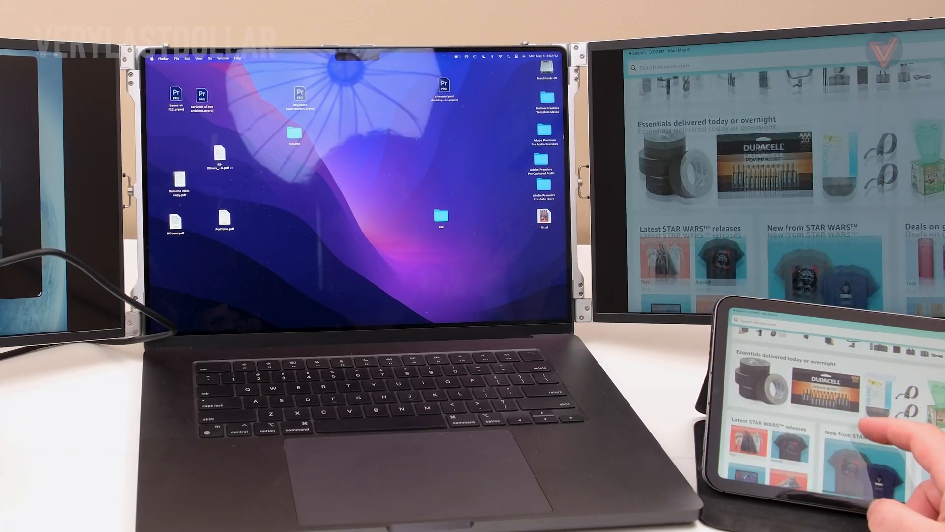
pyautogui.scroll(-3)
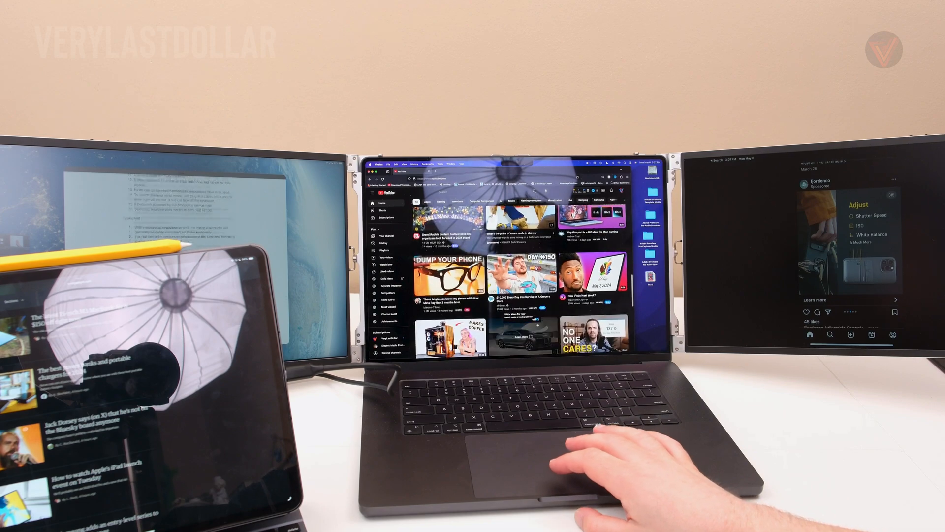
pyautogui.scroll(-3)
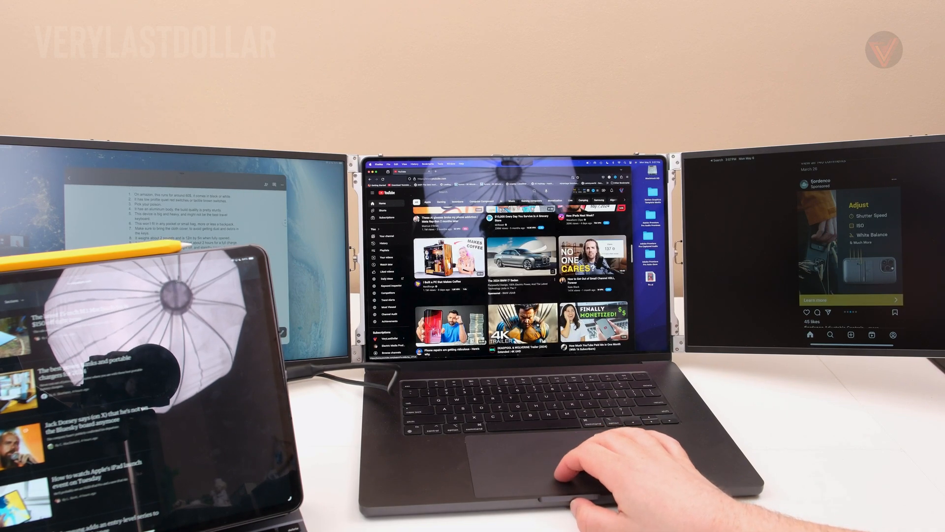